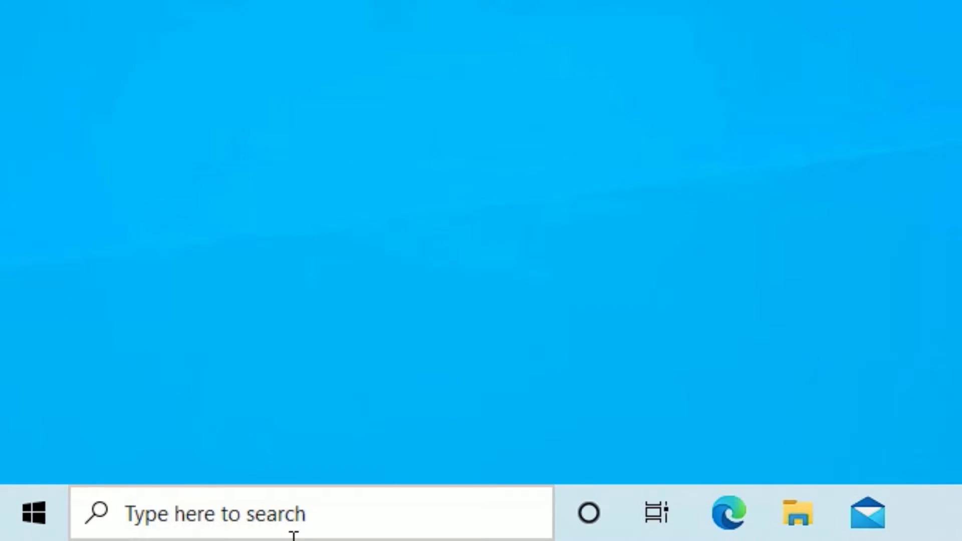
Switch the active power plan to High performance in advanced power settings and close Edit Plan Settings.
text(pow)
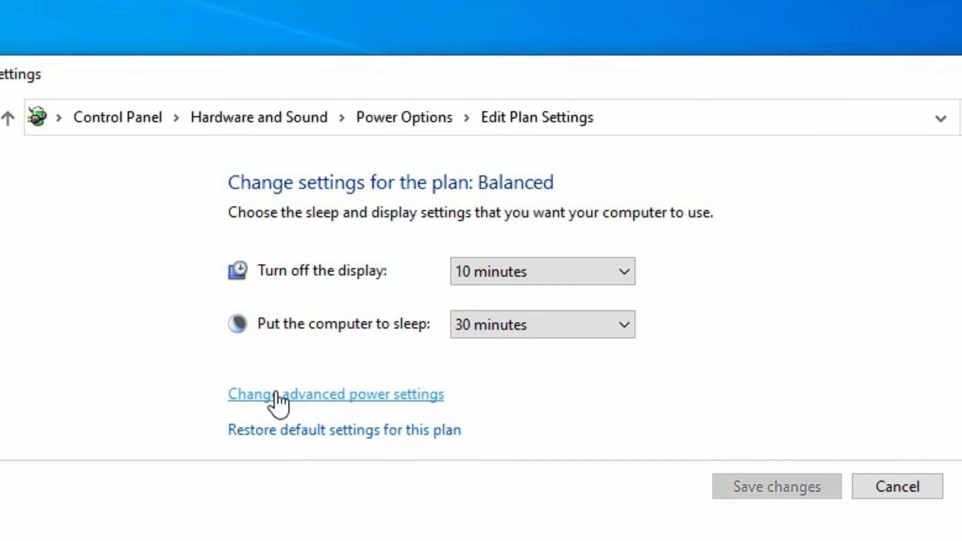
click(335, 393)
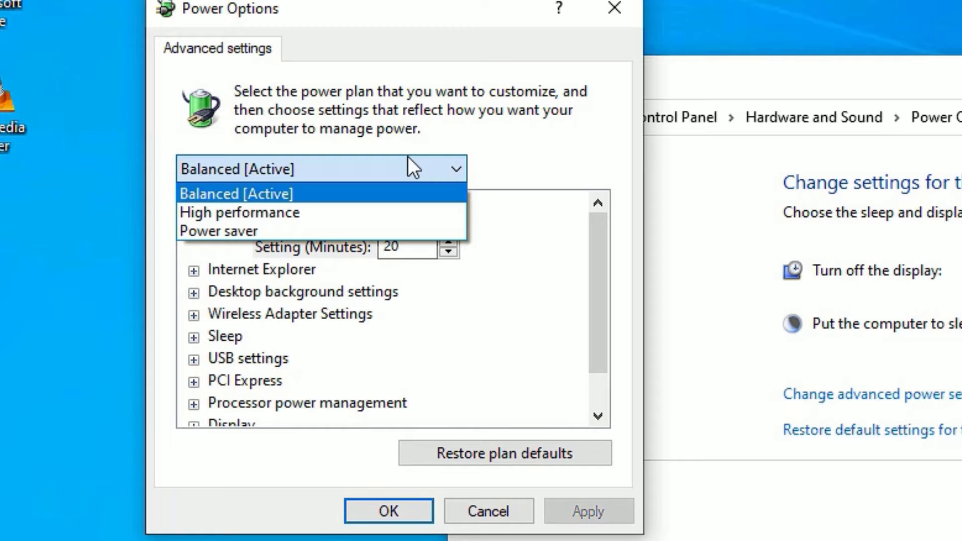
click(240, 212)
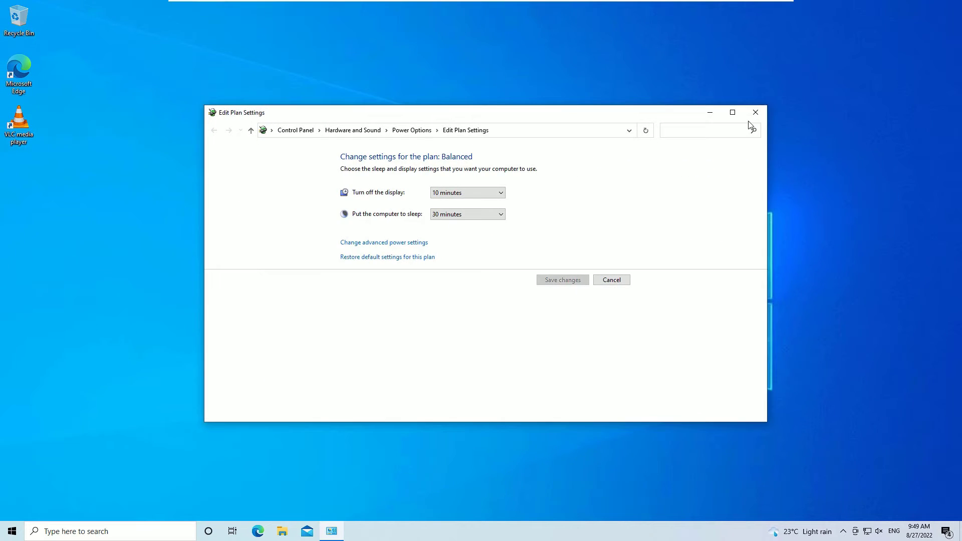
click(610, 280)
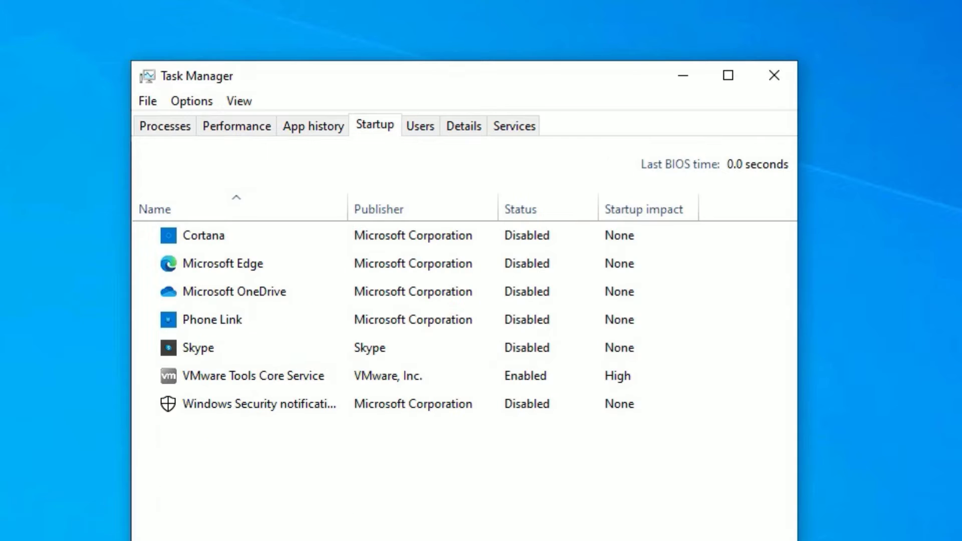
Disable the enabled startup app from its context menu, then close Task Manager.
right_click(201, 235)
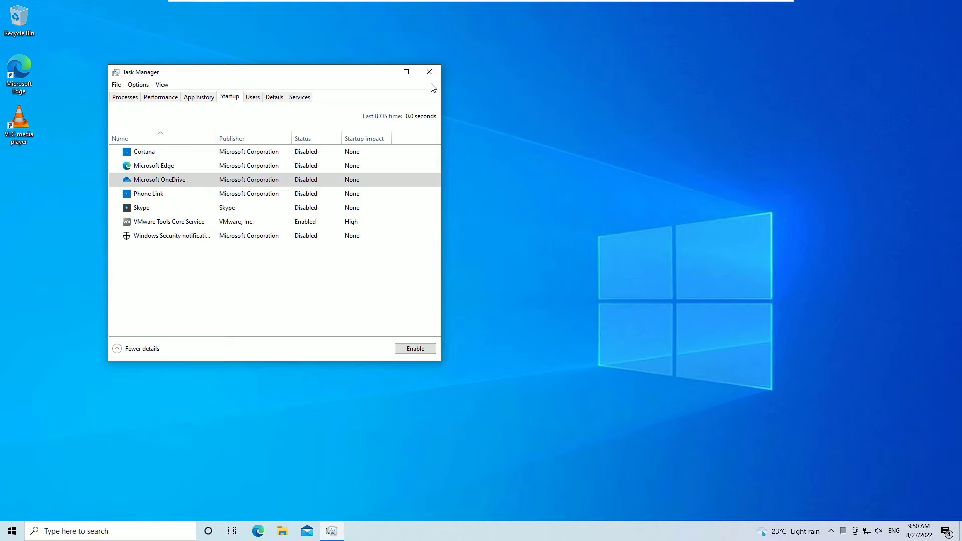
click(430, 72)
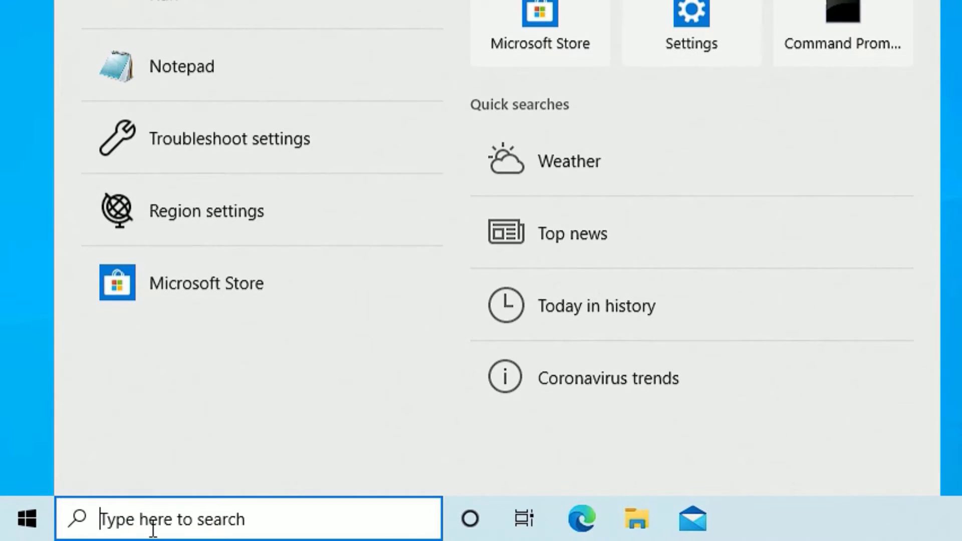
Reach HKLM\SYSTEM\CurrentControlSet\Control and modify the WaitToKillServiceTimeout value.
text(regist)
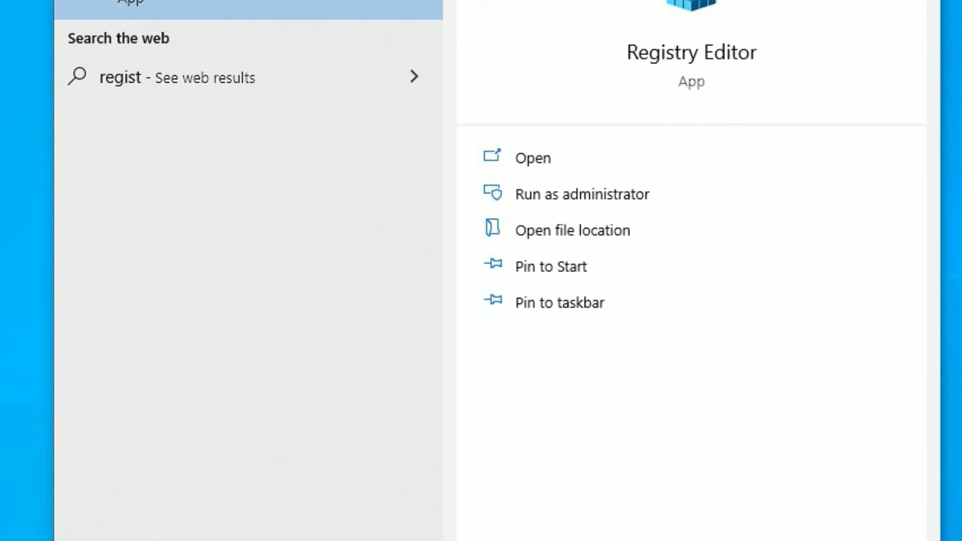
click(532, 158)
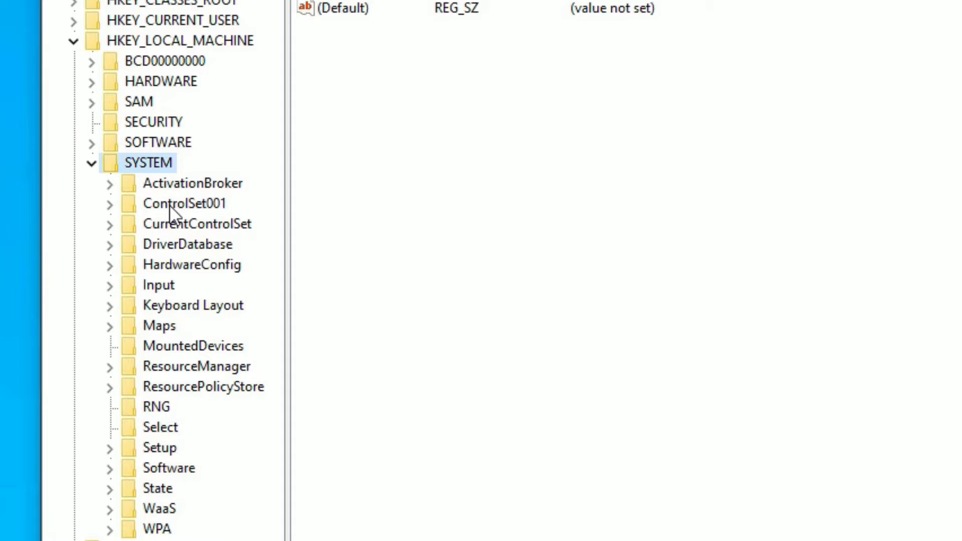
click(110, 224)
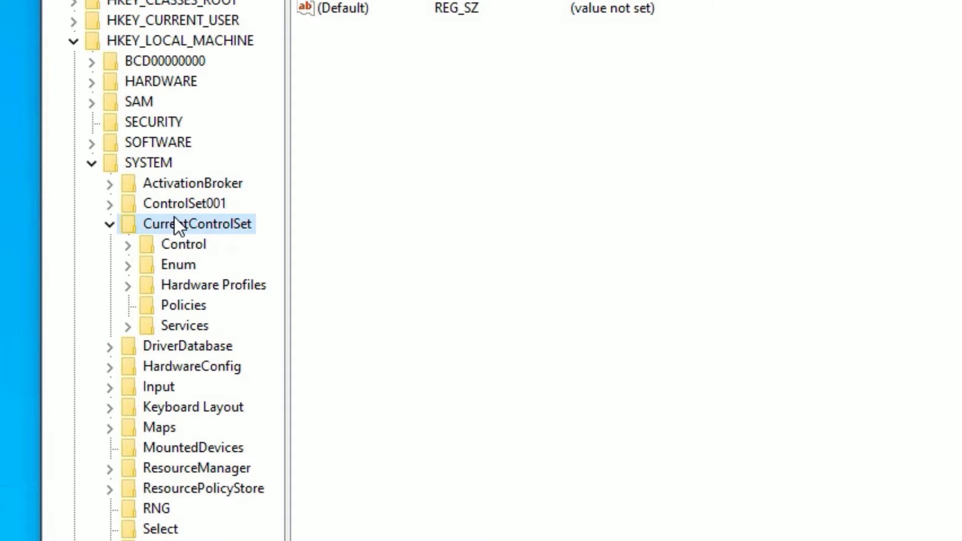
click(198, 223)
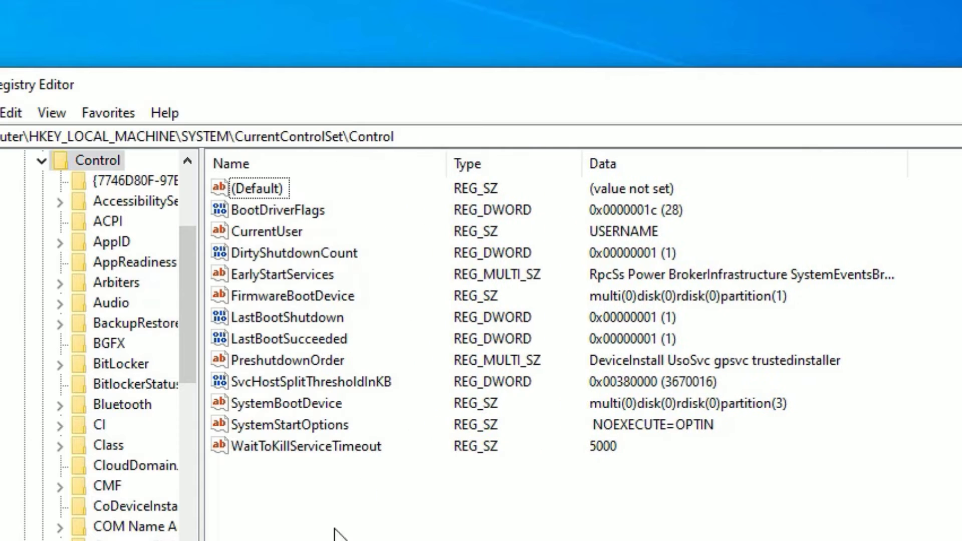
mouse_move(353, 461)
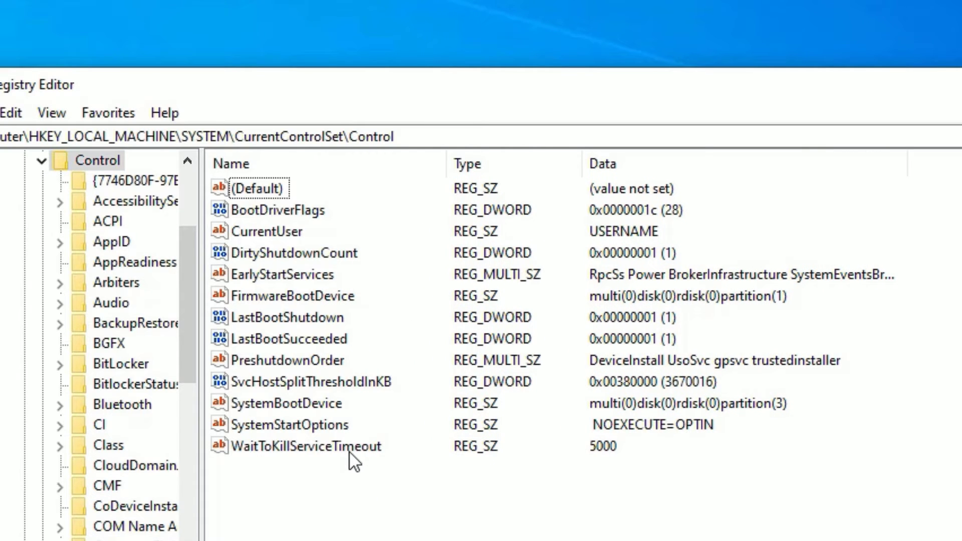
right_click(304, 446)
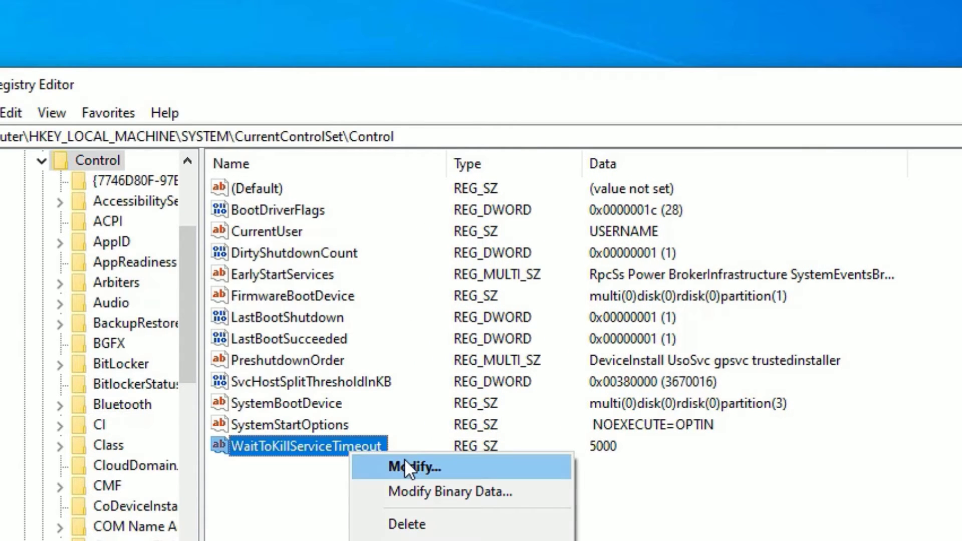
click(417, 467)
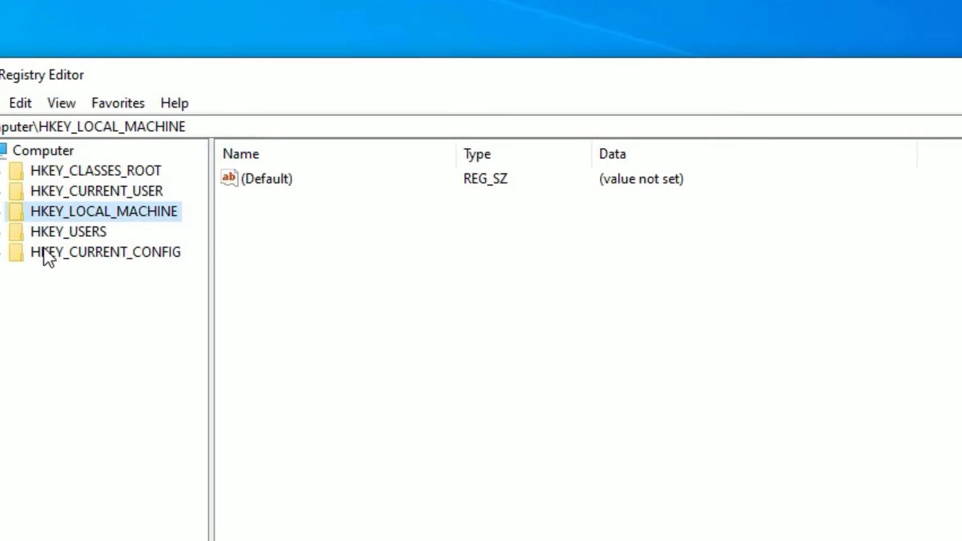
Under HKEY_CURRENT_USER's Desktop key, create string value WayToKillTimeOut and edit its data.
click(155, 131)
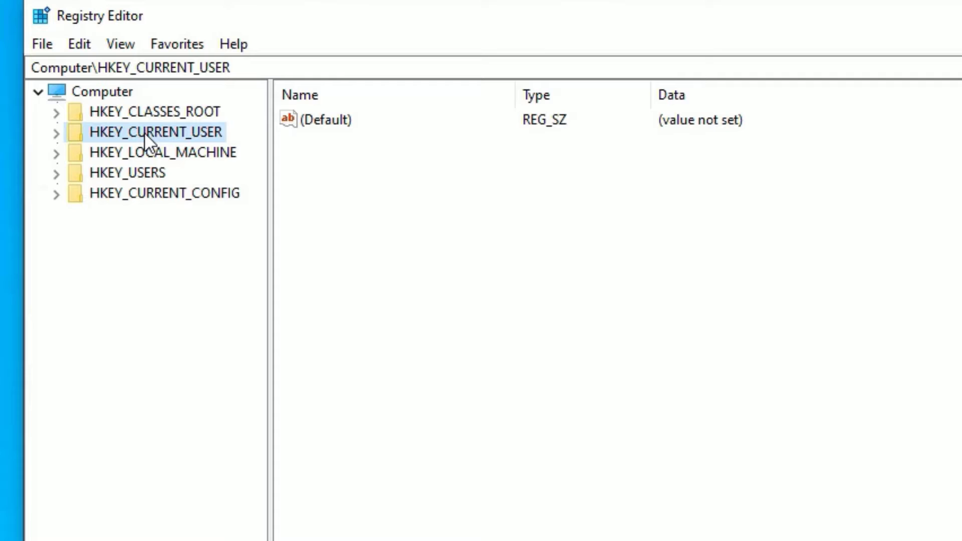
click(56, 132)
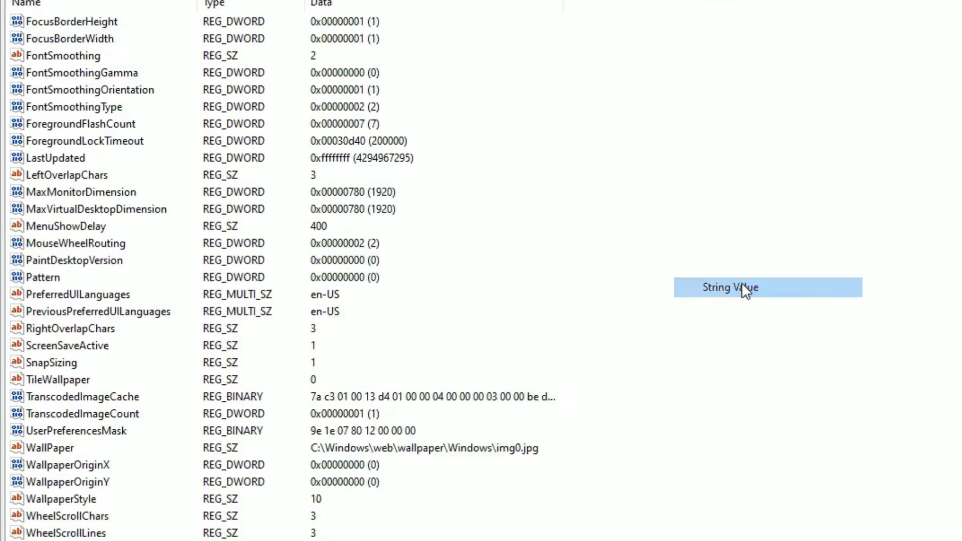
click(728, 288)
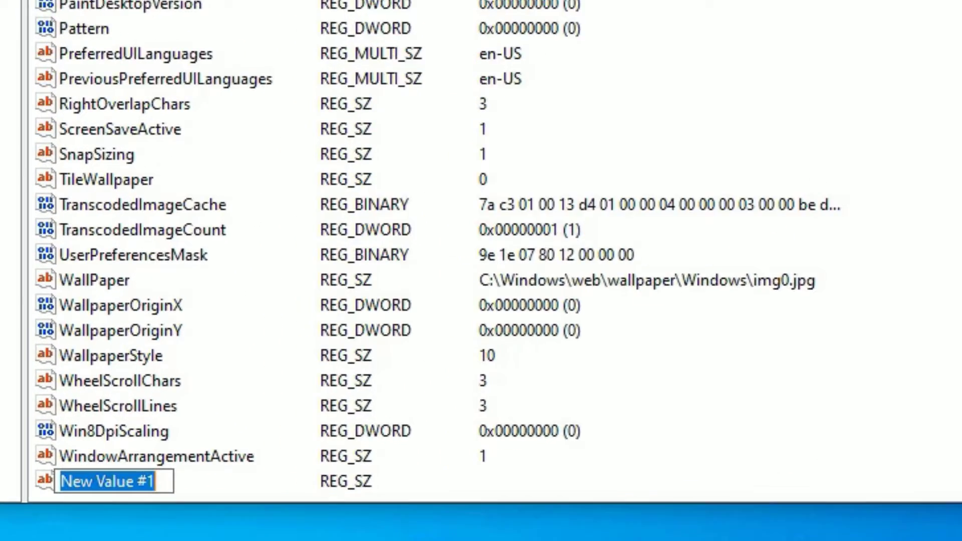
text(WayToKill)
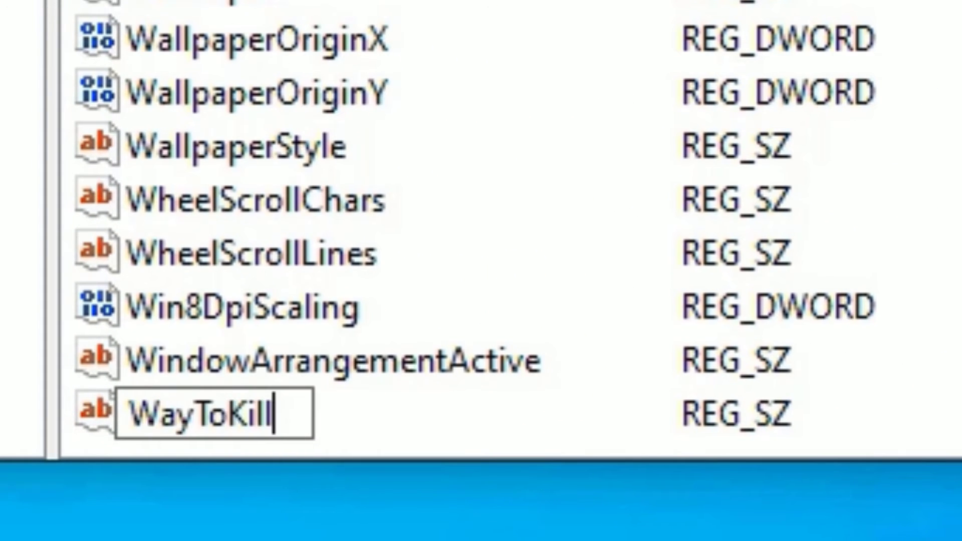
text(TimeOut)
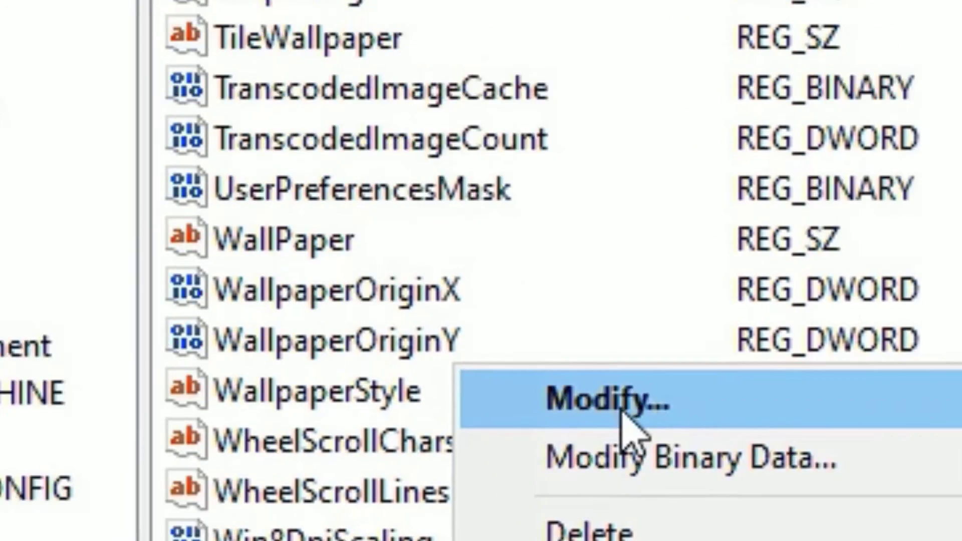
click(607, 404)
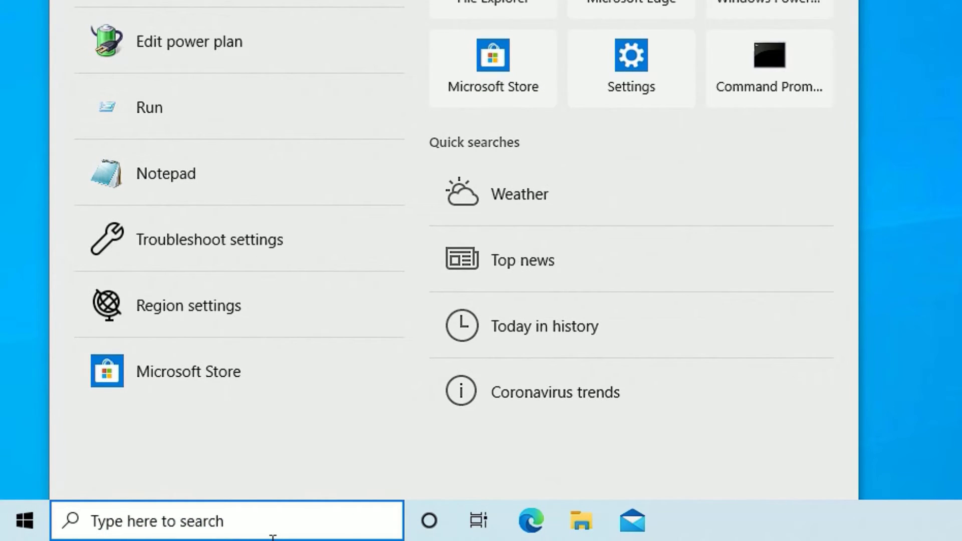
Run Disk Cleanup on drive C: and tick every file category including DirectX Shader Cache, about 35 MB.
text(disk cleanup)
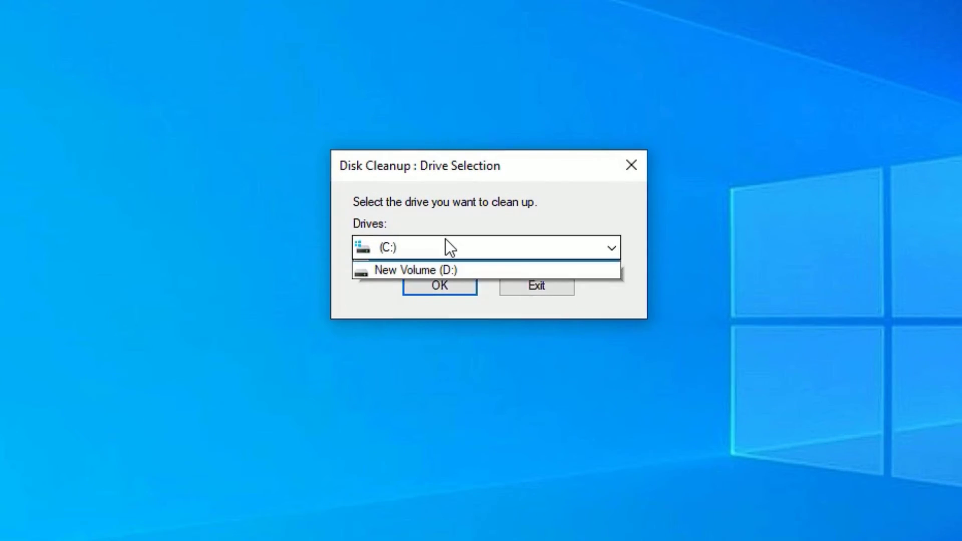
click(387, 248)
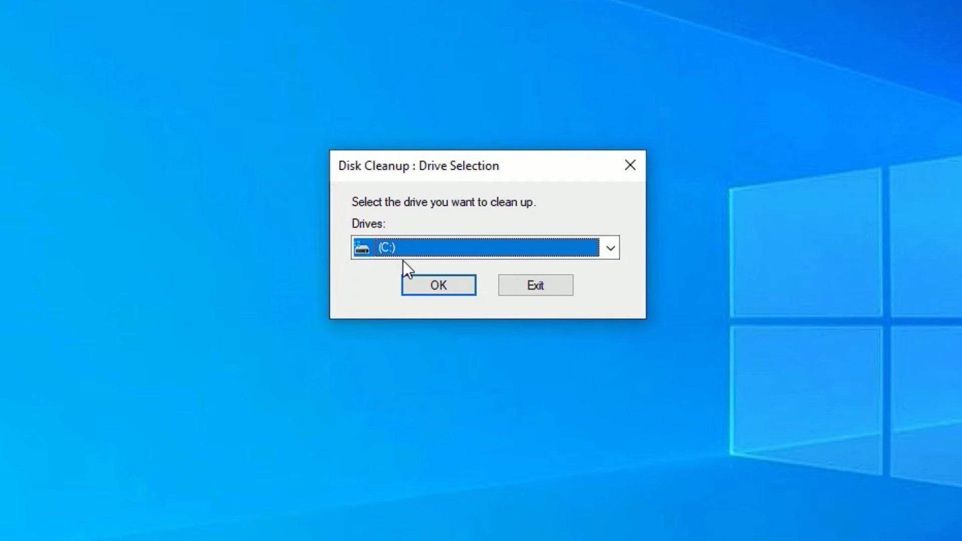
click(609, 247)
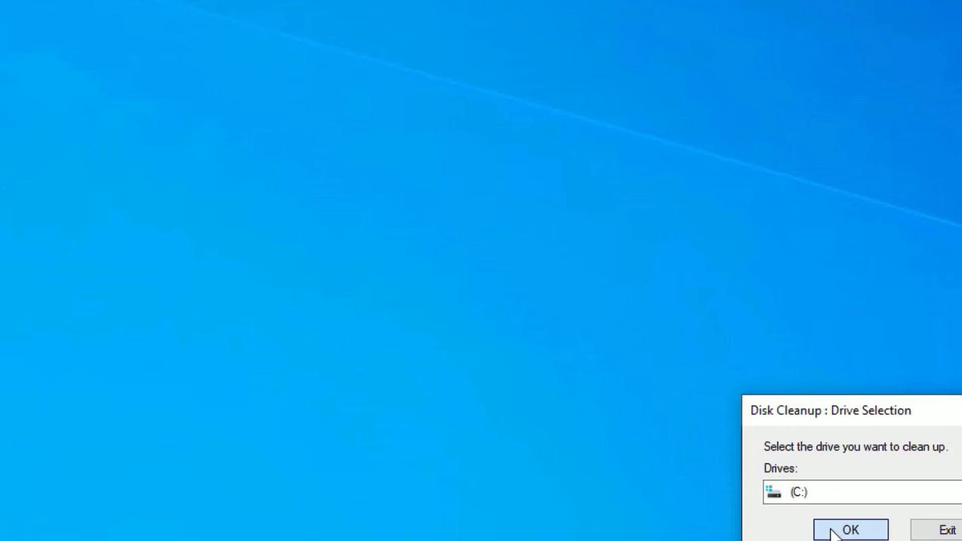
click(849, 529)
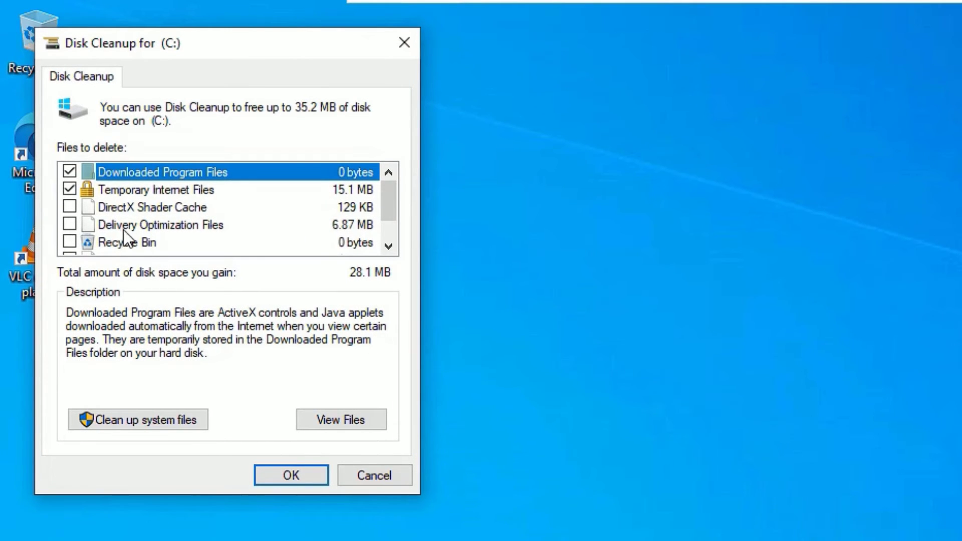
scroll(down, 3)
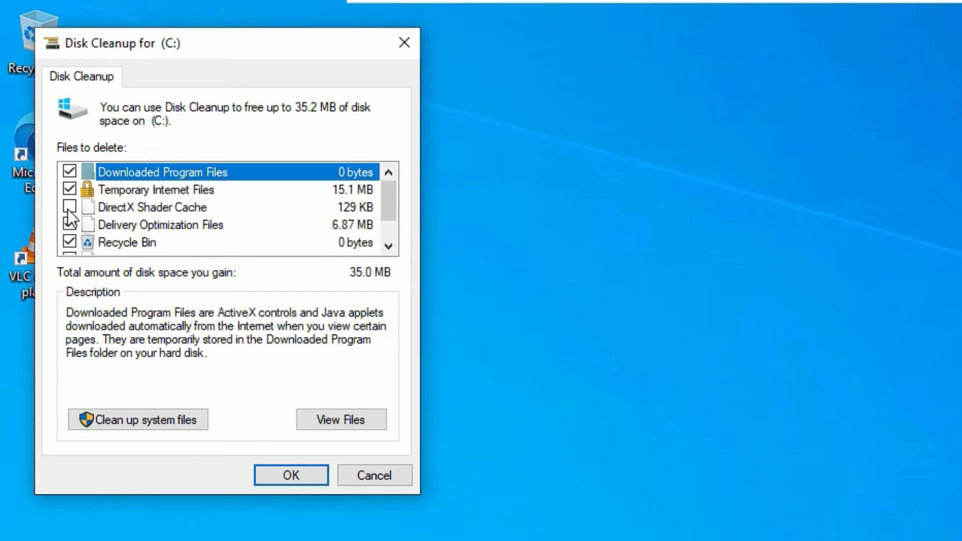
click(69, 207)
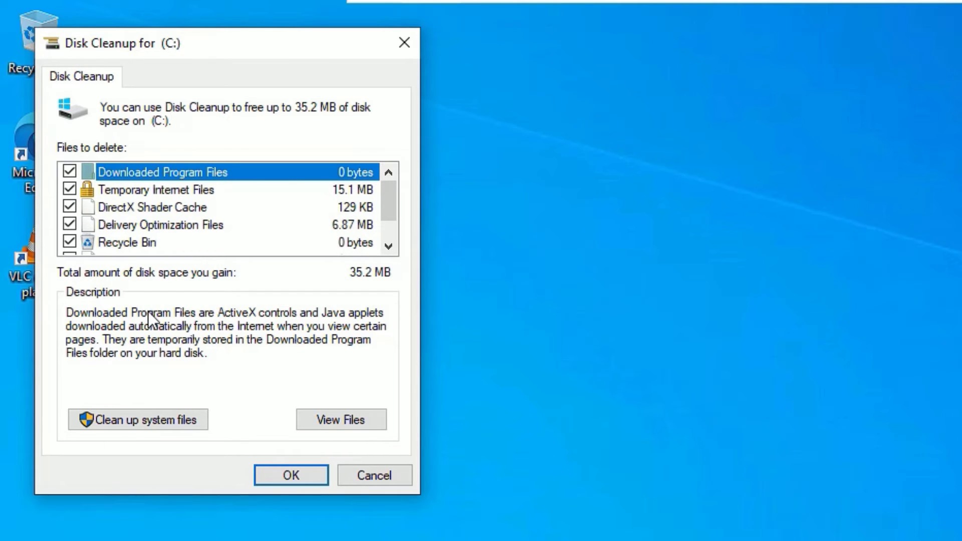
mouse_move(147, 264)
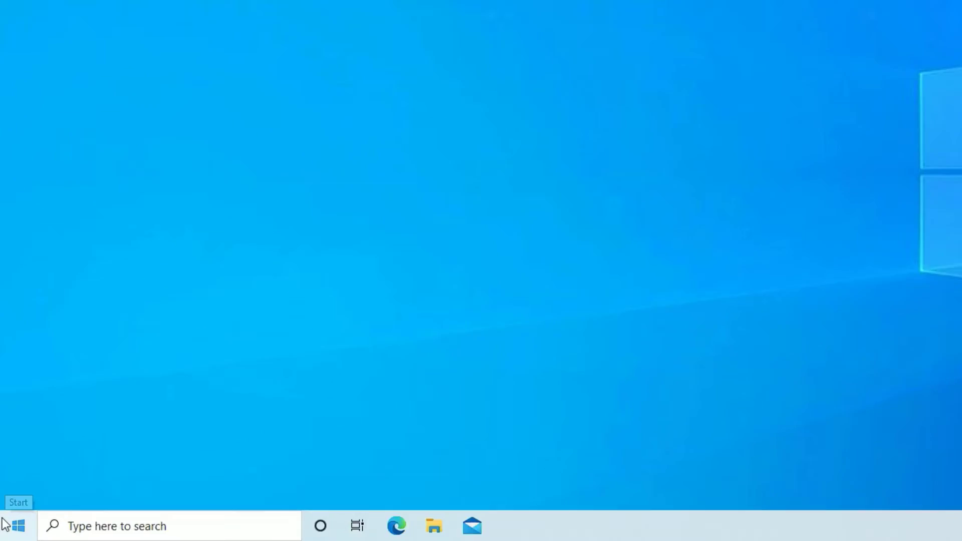
Delete everything in the Windows Temp folder, skipping files still in use.
right_click(17, 526)
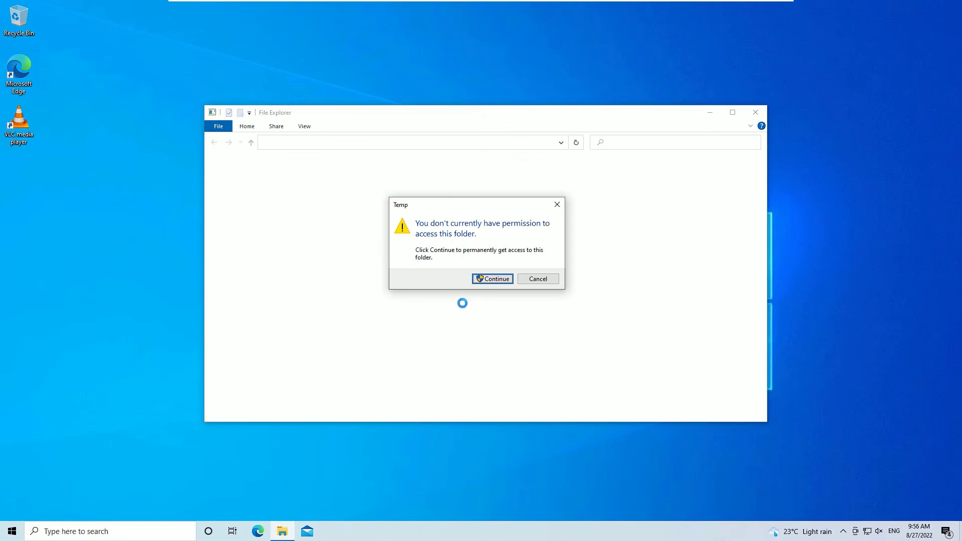
click(492, 279)
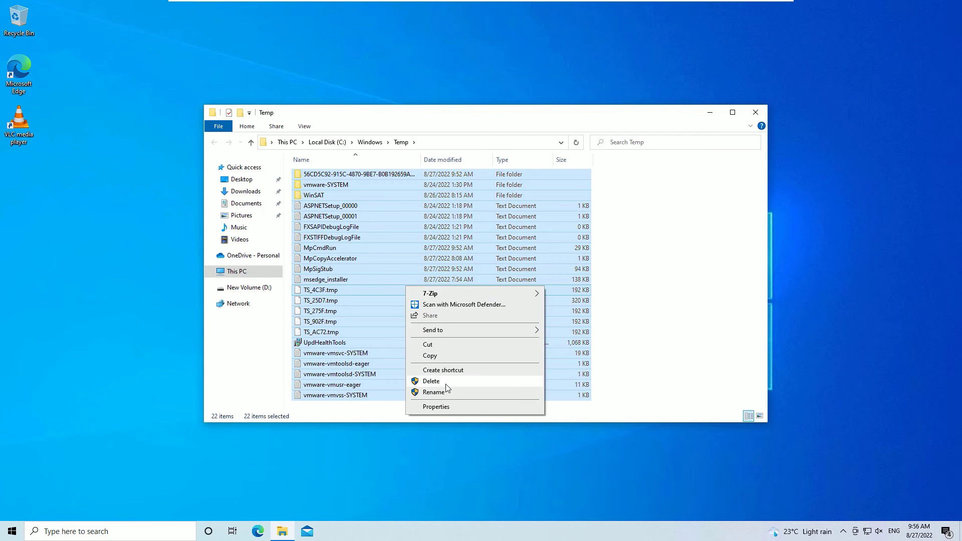
click(431, 381)
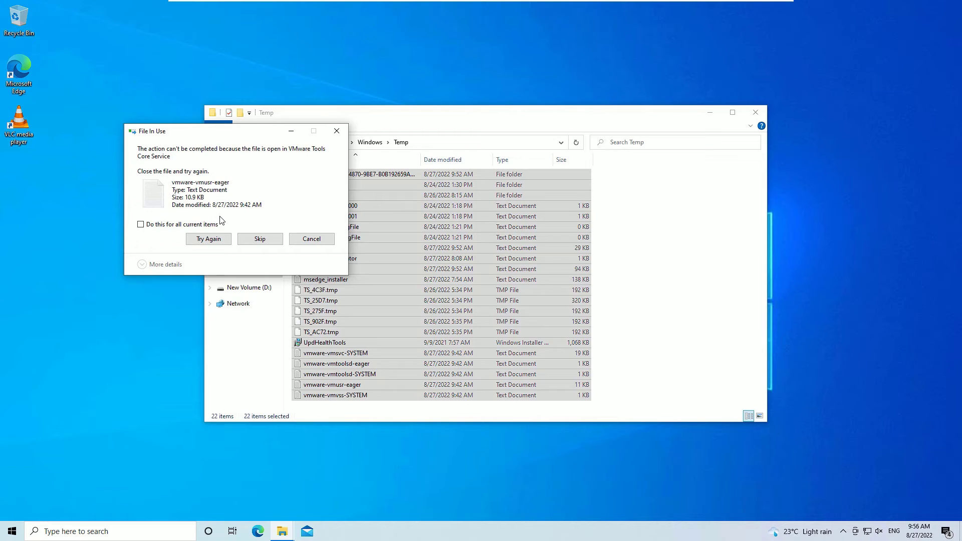
click(260, 239)
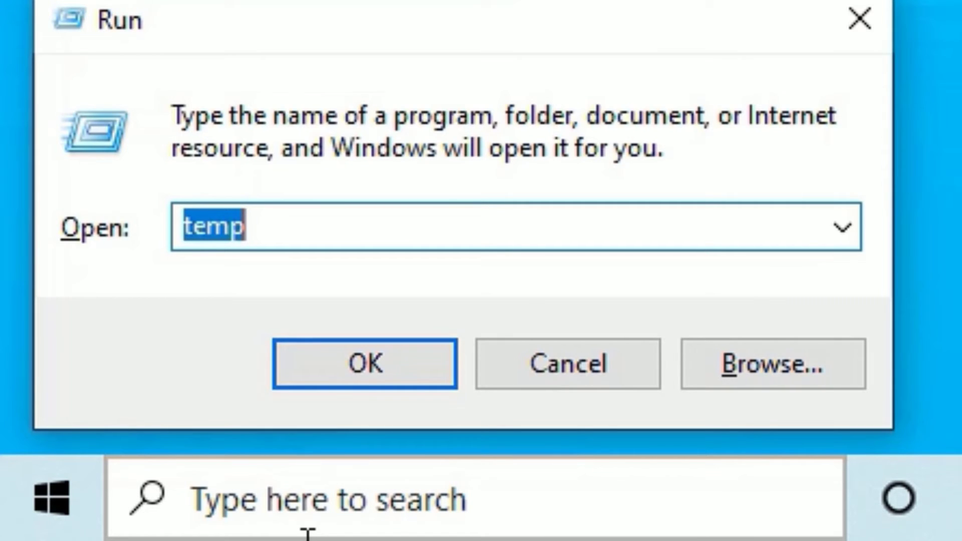
Delete all files in the user's %temp% folder, then select everything in Prefetch for deletion.
text(%temp)
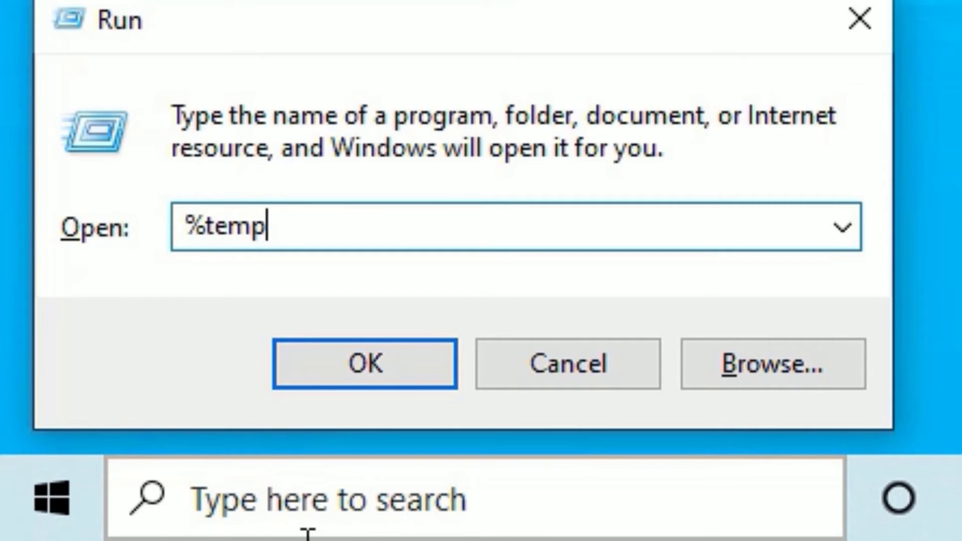
click(364, 363)
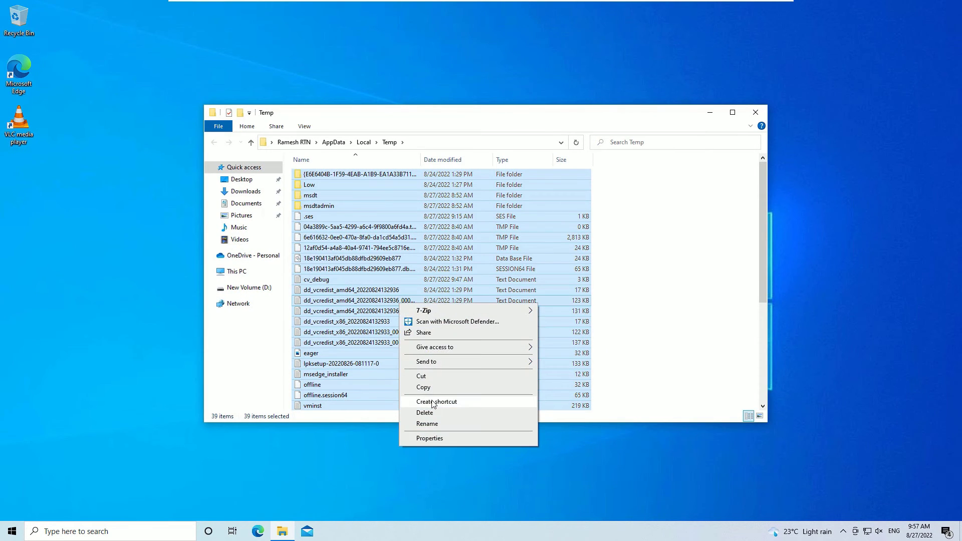
click(425, 411)
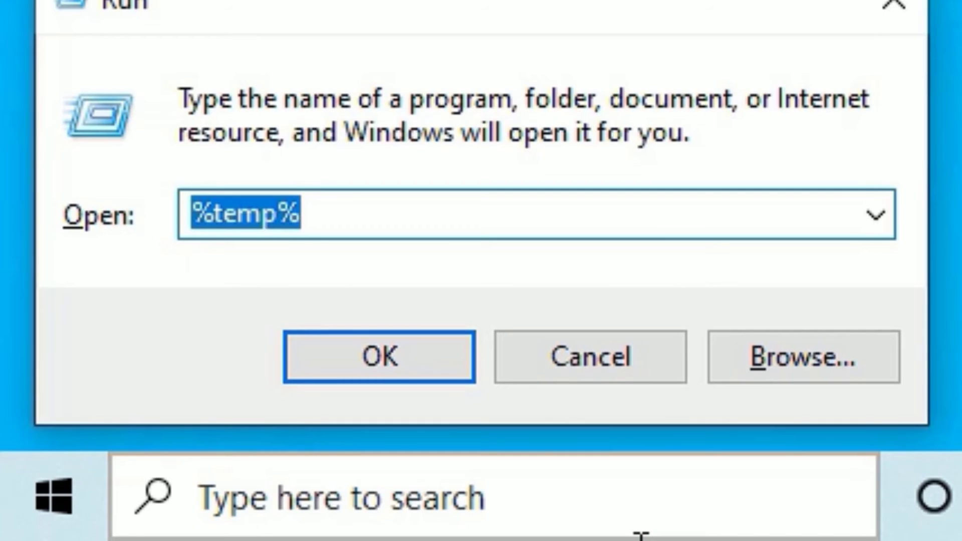
click(378, 357)
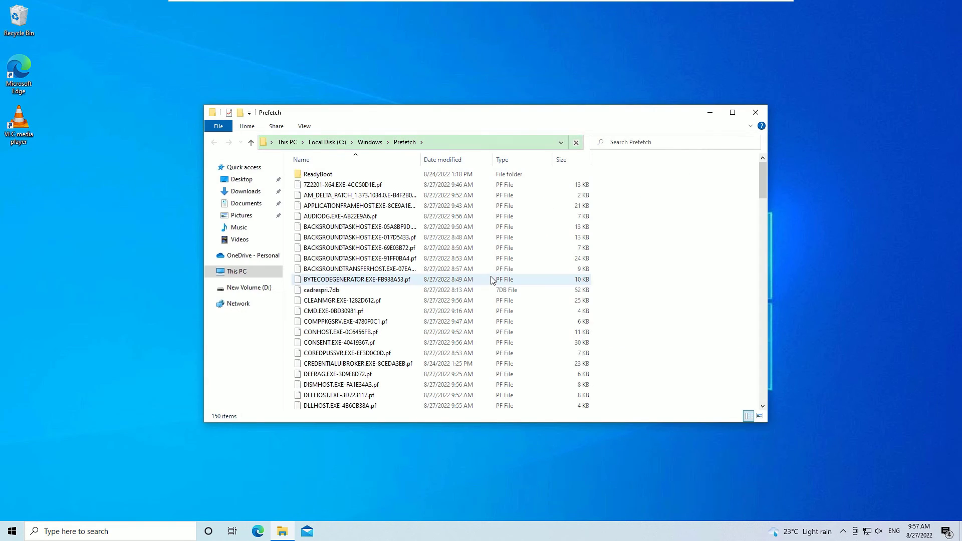
key(ctrl+a)
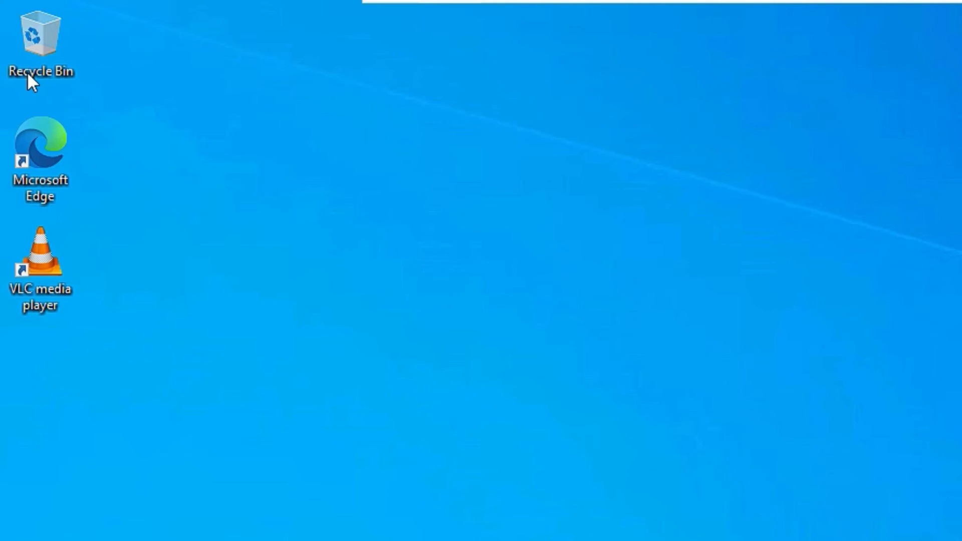
mouse_move(291, 190)
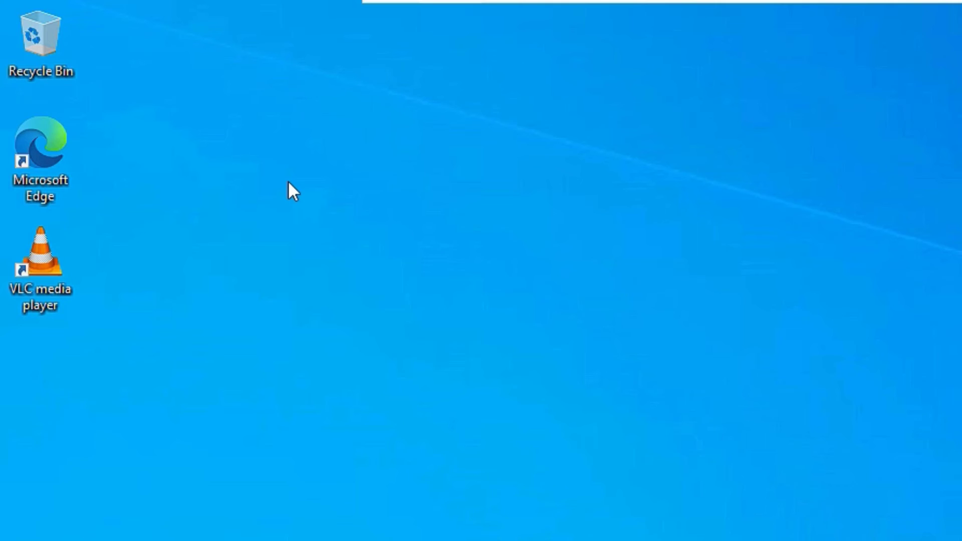
Set the C: Recycle Bin to a custom maximum size of 4831 MB and confirm.
click(40, 43)
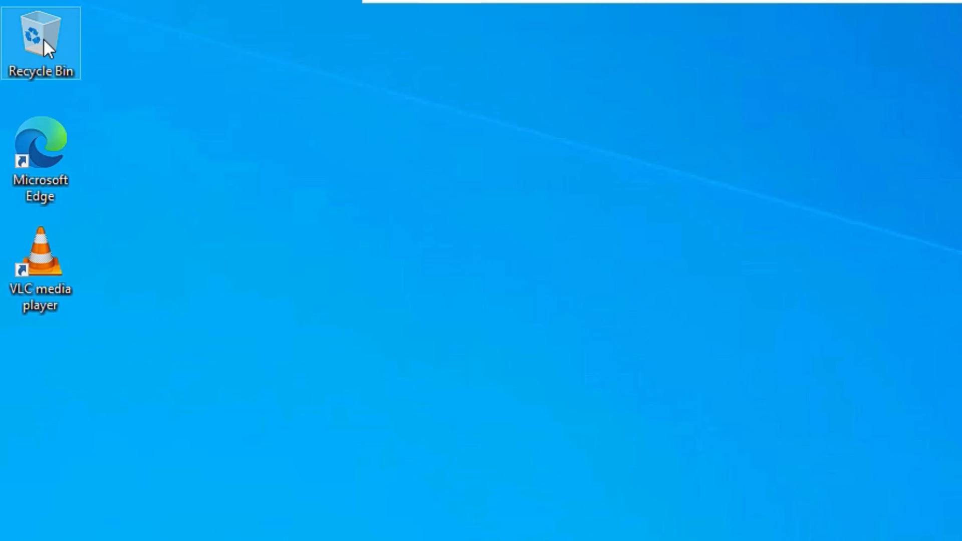
right_click(40, 43)
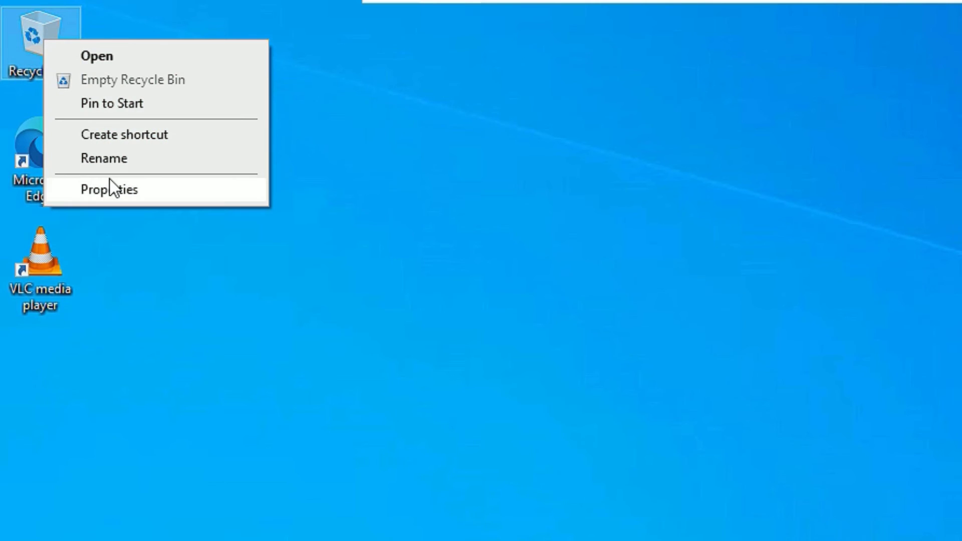
click(109, 189)
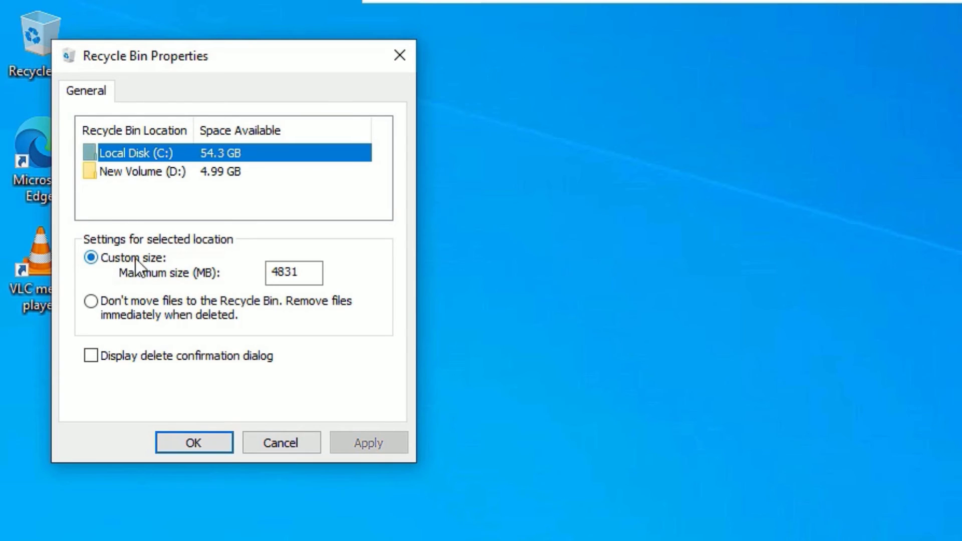
click(294, 273)
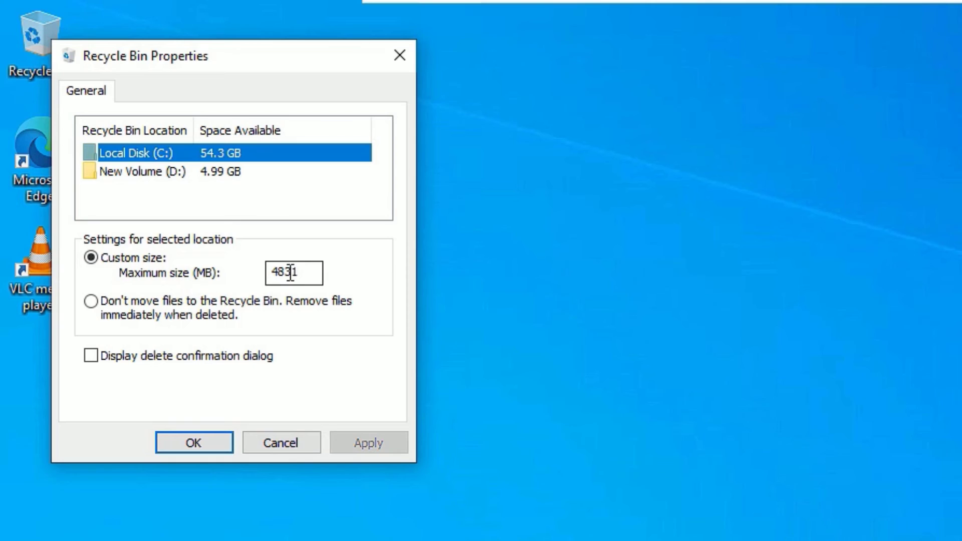
triple_click(294, 272)
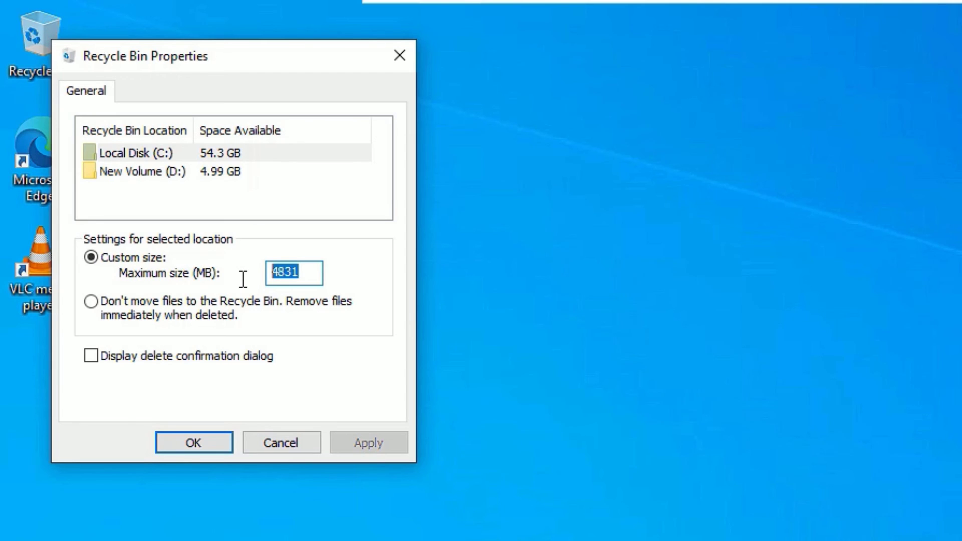
mouse_move(220, 388)
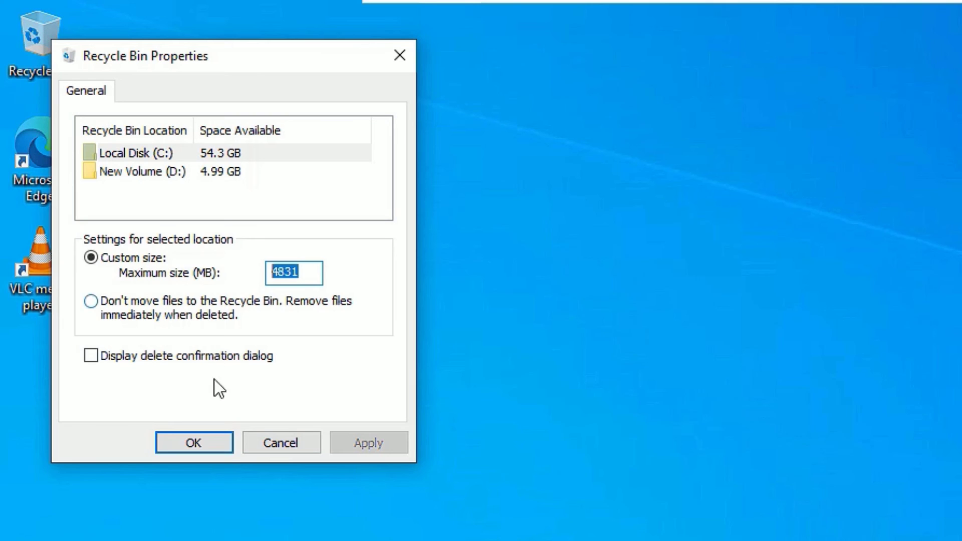
click(193, 442)
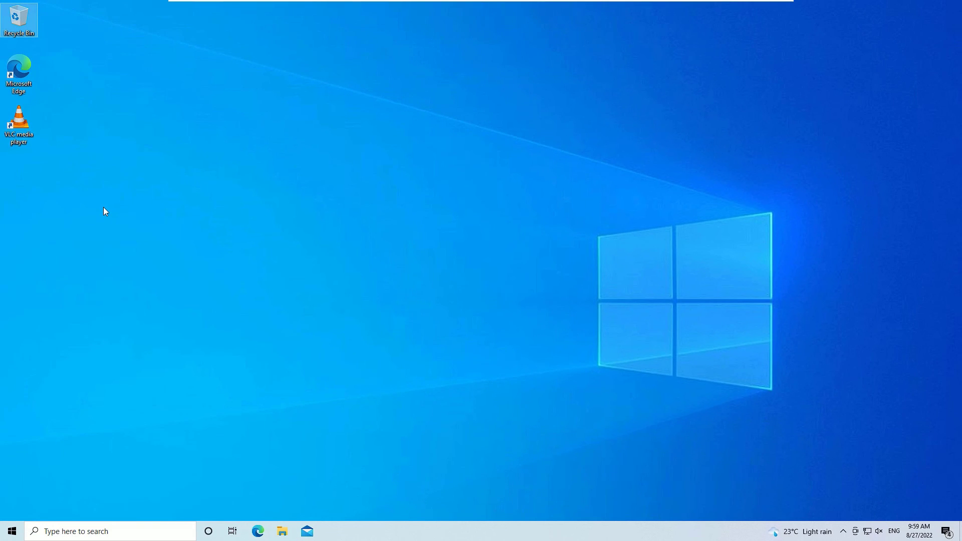
Show the Start menu power choices with Restart ready to select.
click(11, 531)
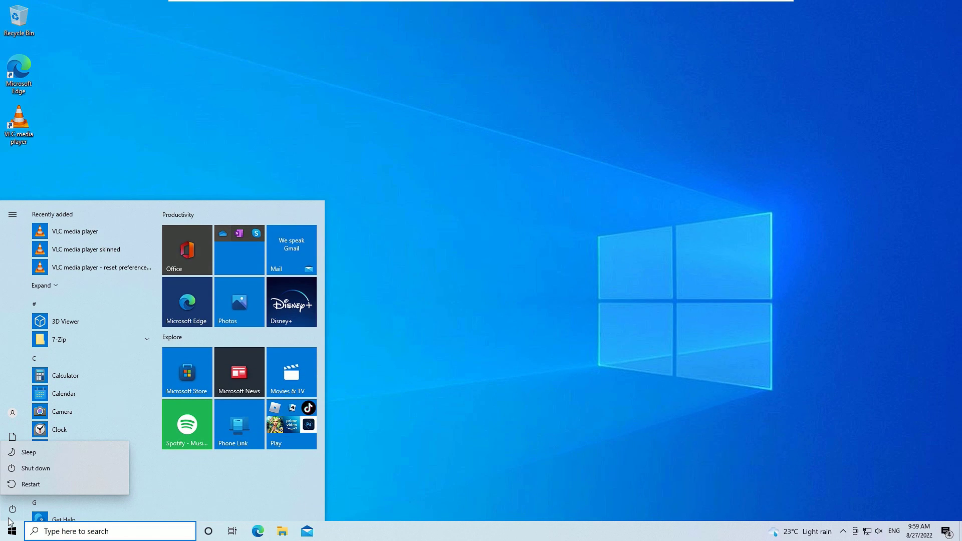
mouse_move(30, 482)
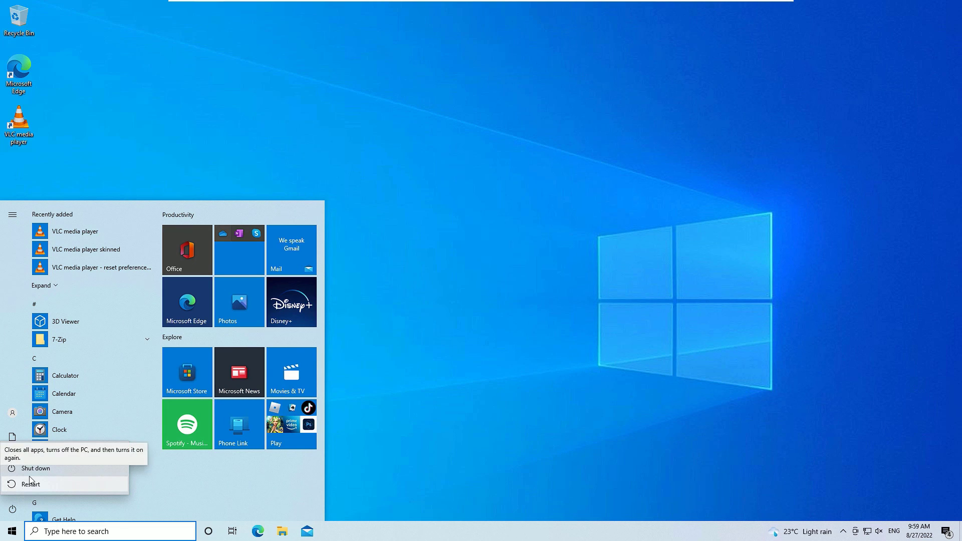
mouse_move(446, 337)
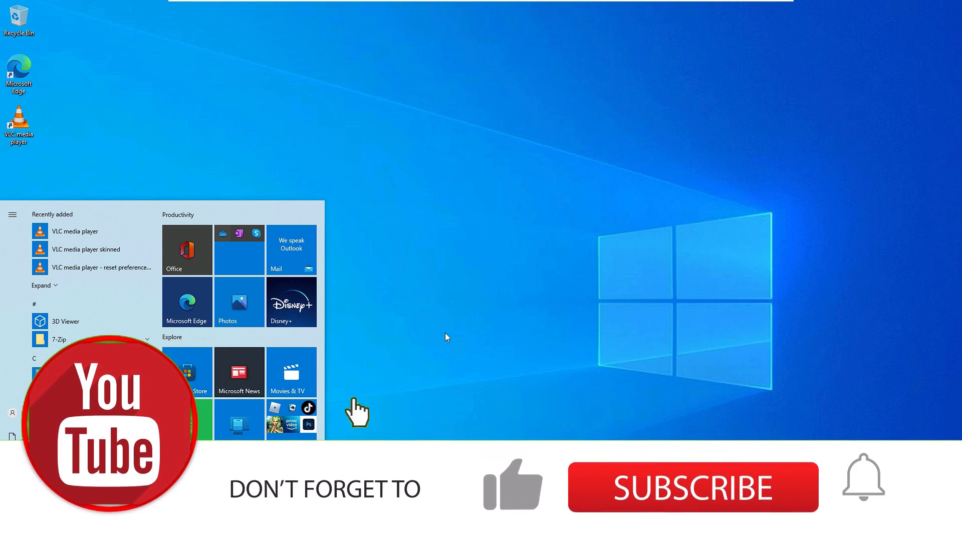
click(692, 488)
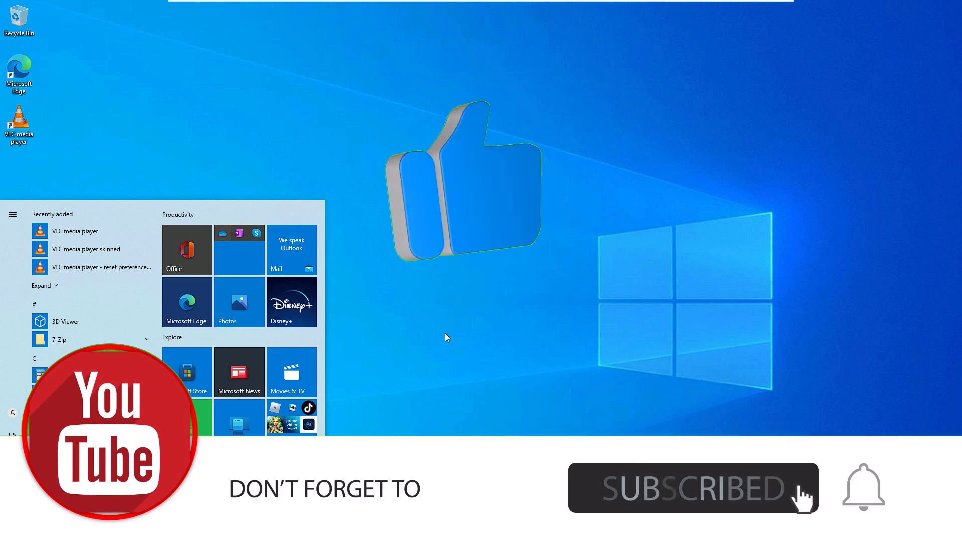